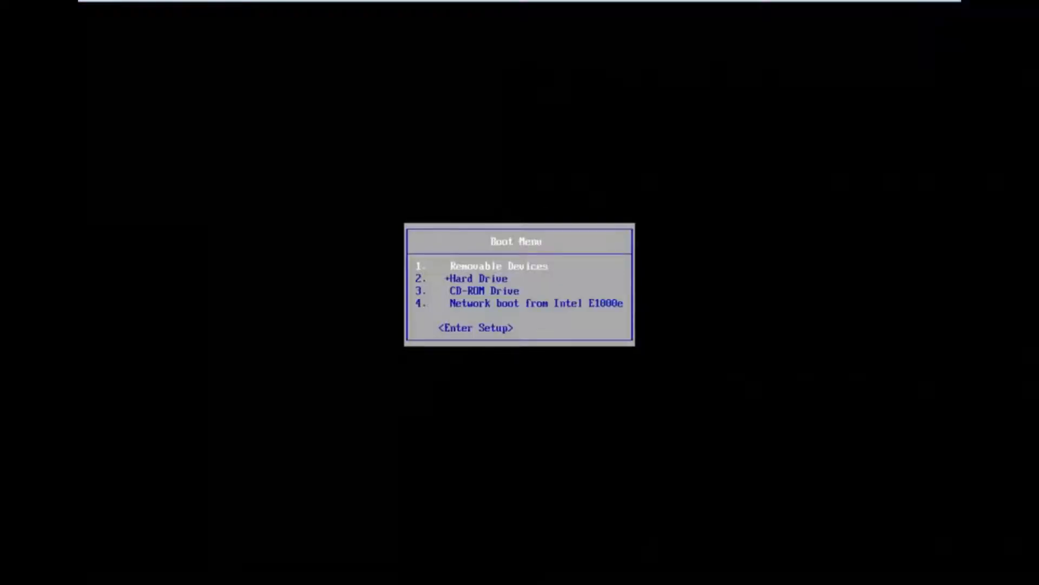
Select <Enter Setup> in the Boot Menu to enter the PhoenixBIOS Setup Utility.
key("Down")
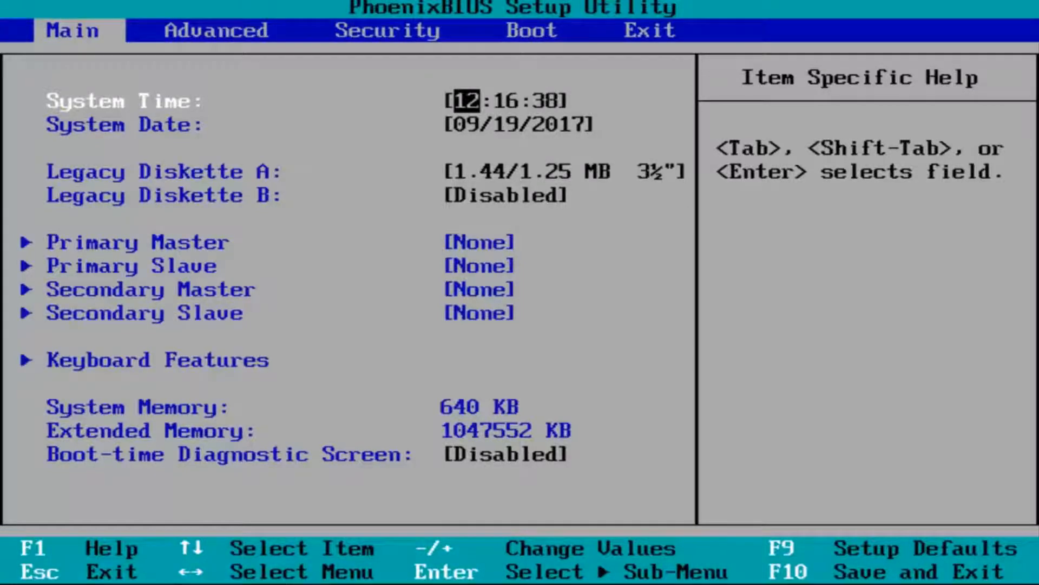
Show the Boot page listing Removable Devices, Hard Drive, CD-ROM and network boot.
left_click(531, 31)
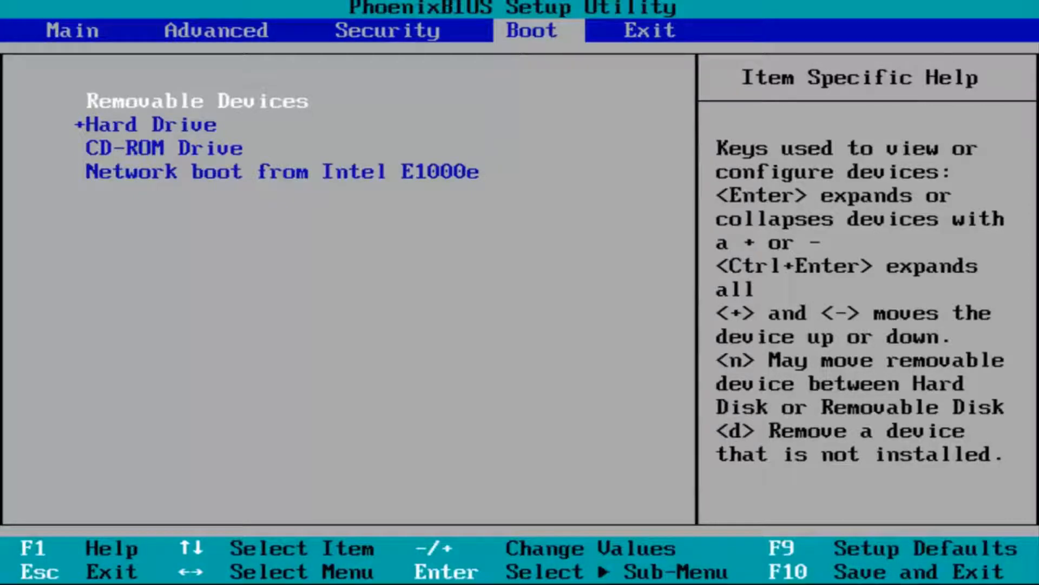
Highlight Network boot from Intel E1000e and request Save and Exit with F10.
key("Down")
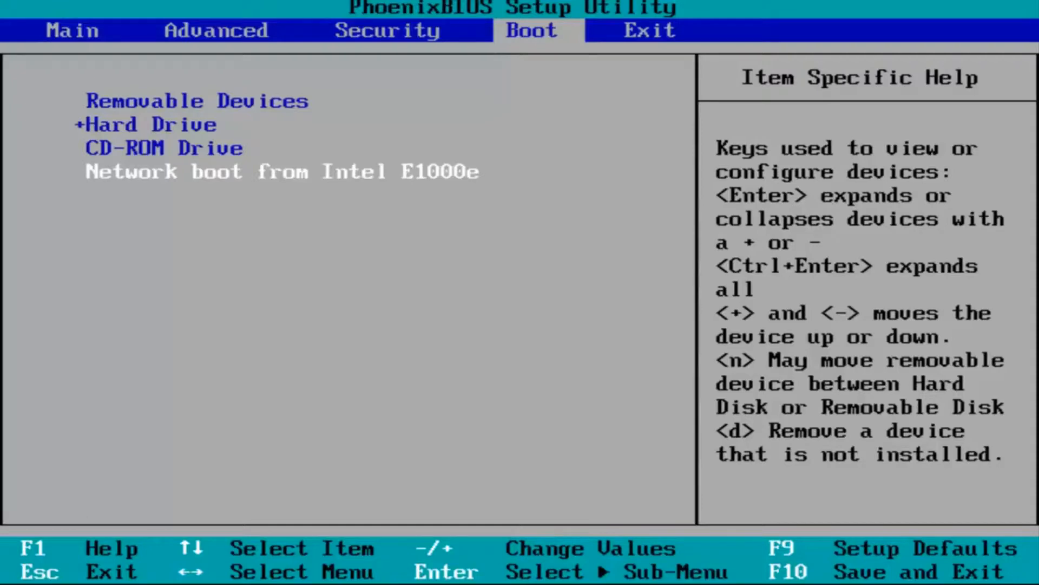
key("f10")
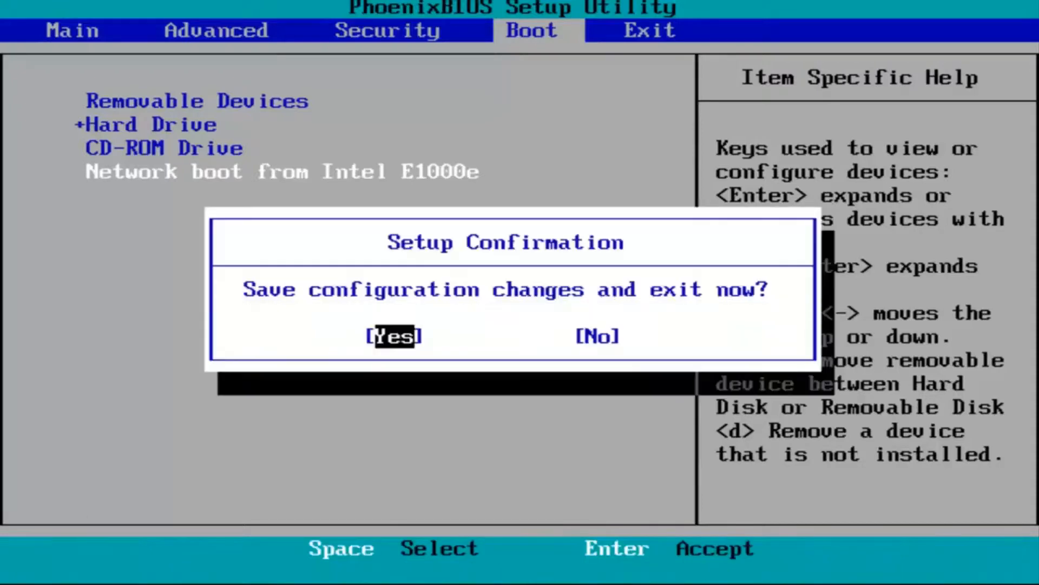